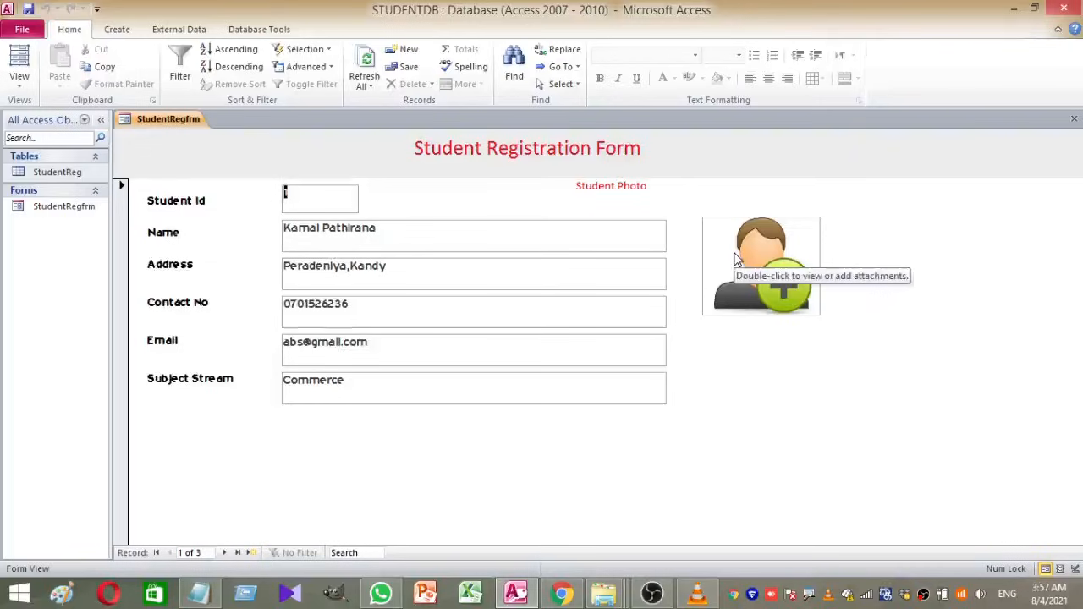
Attach a profile photo through the attachment control, then reopen the STUDENTDB database.
double_click(759, 264)
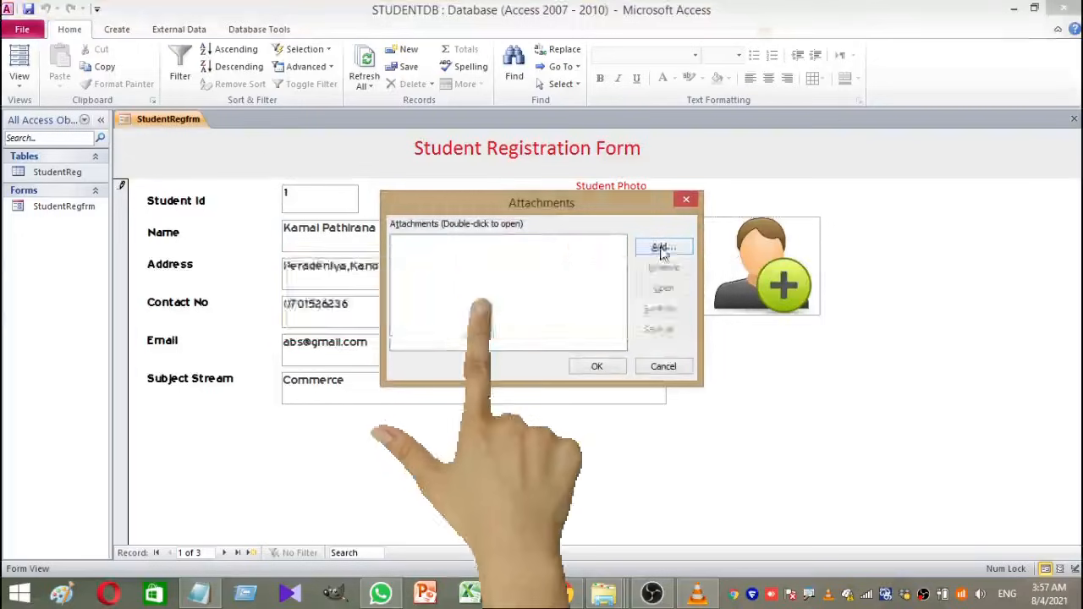
left_click(664, 247)
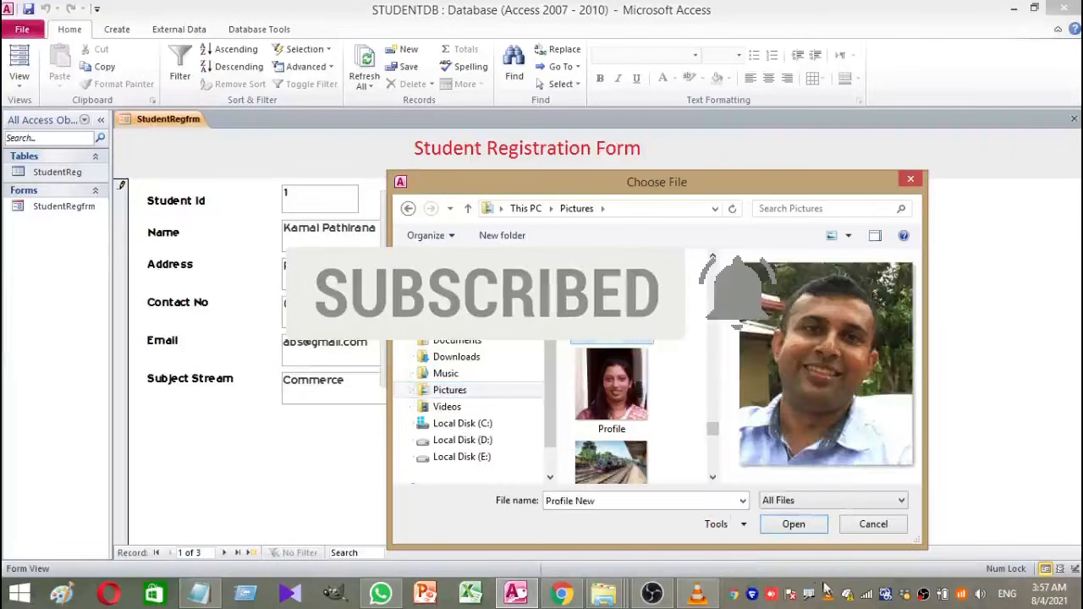
left_click(792, 525)
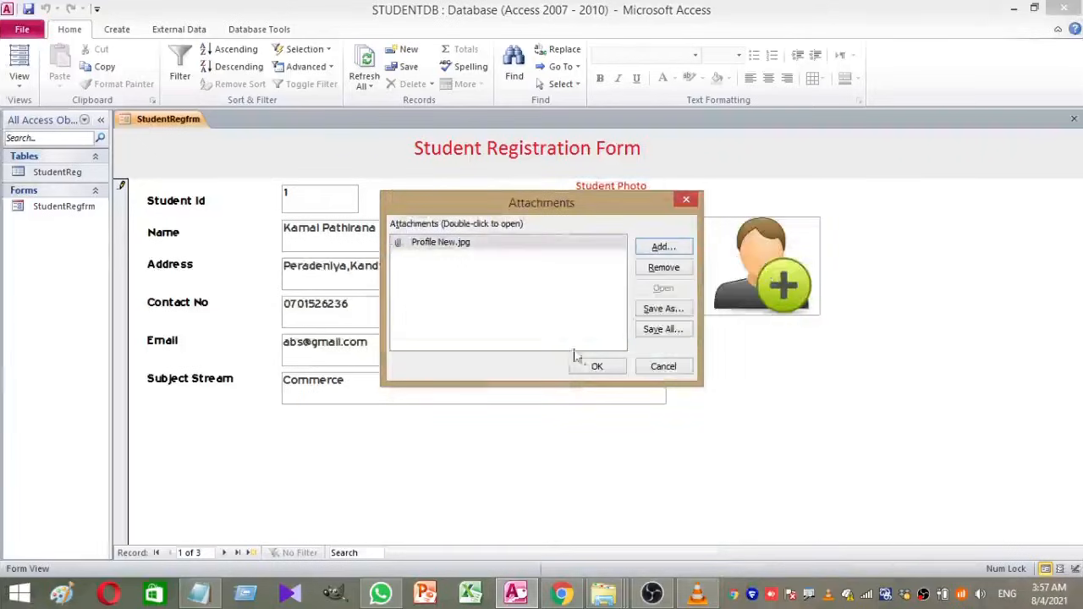
left_click(596, 365)
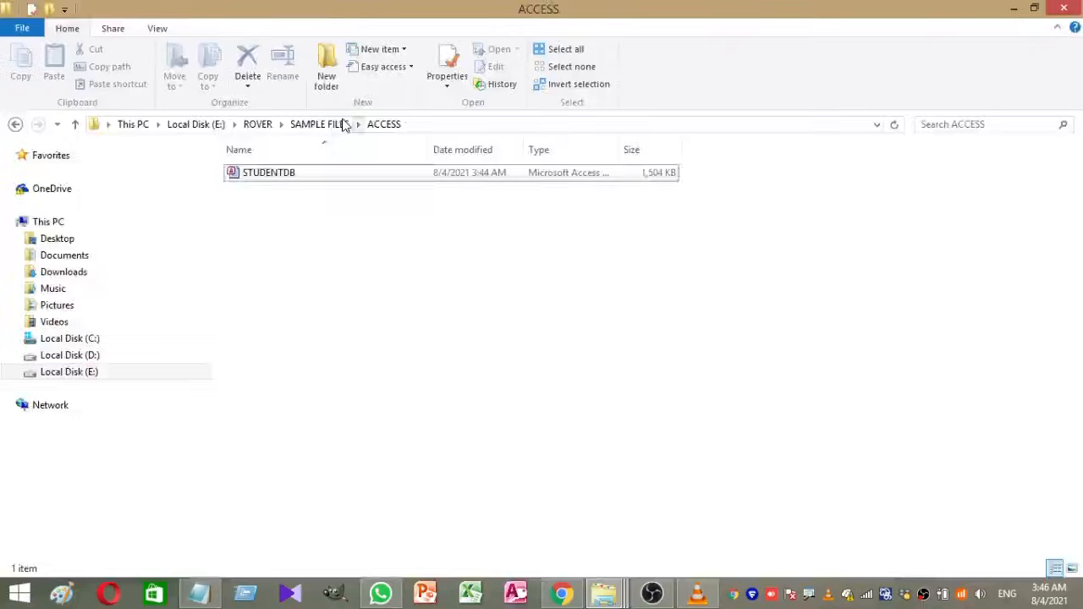
double_click(268, 173)
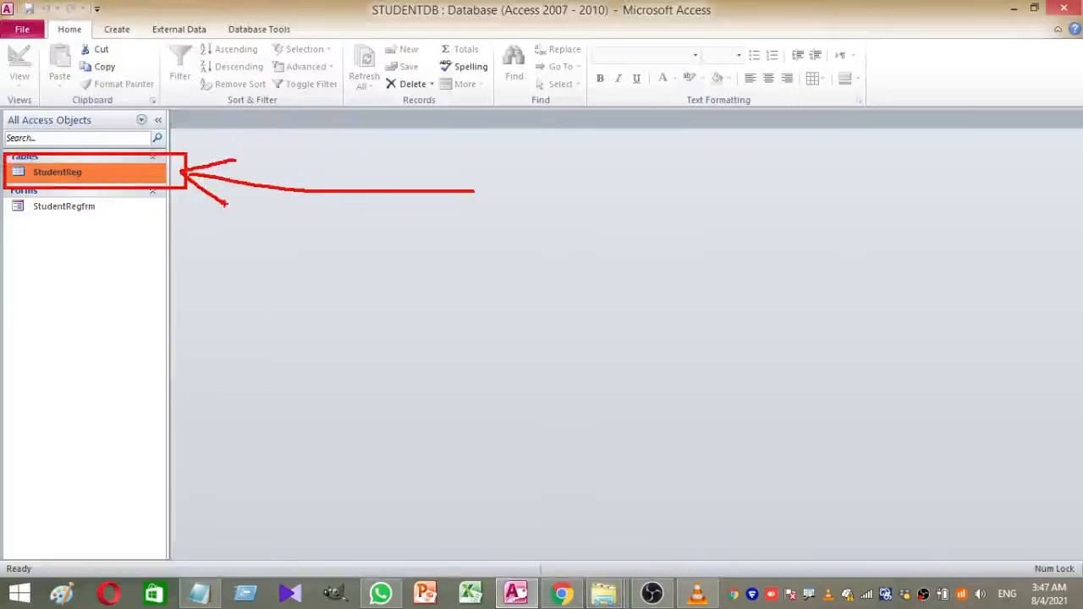
left_click(65, 206)
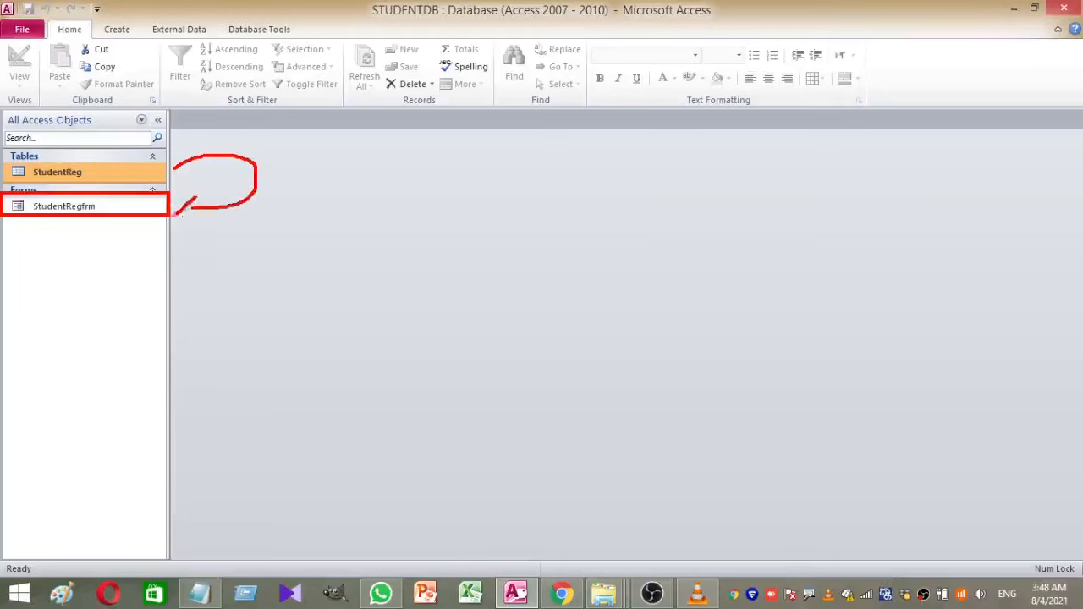
double_click(64, 206)
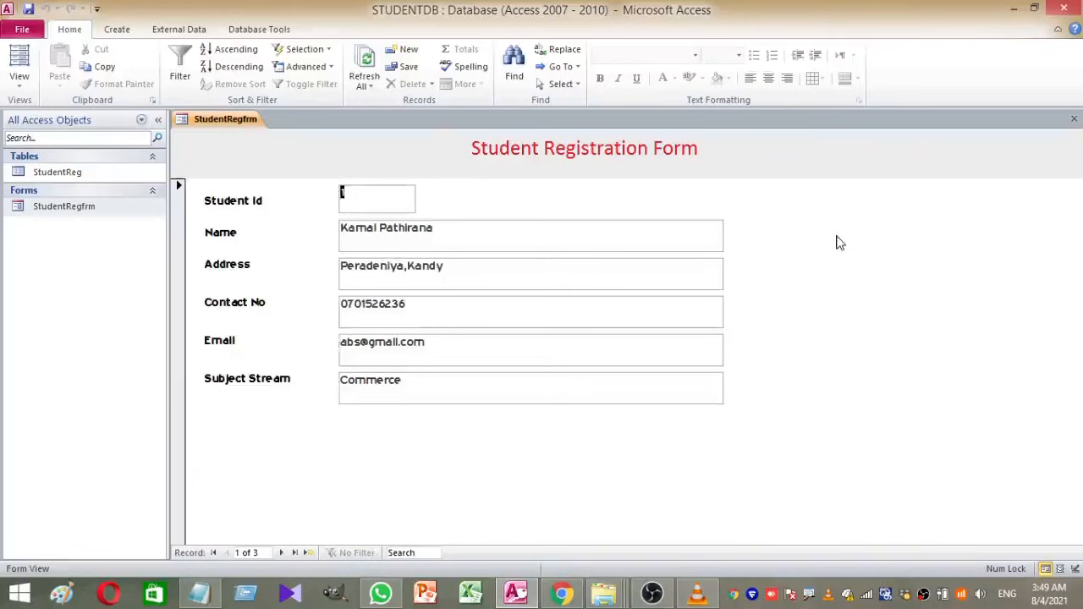
Switch StudentRegfrm into Design View from its right-click menu.
right_click(839, 244)
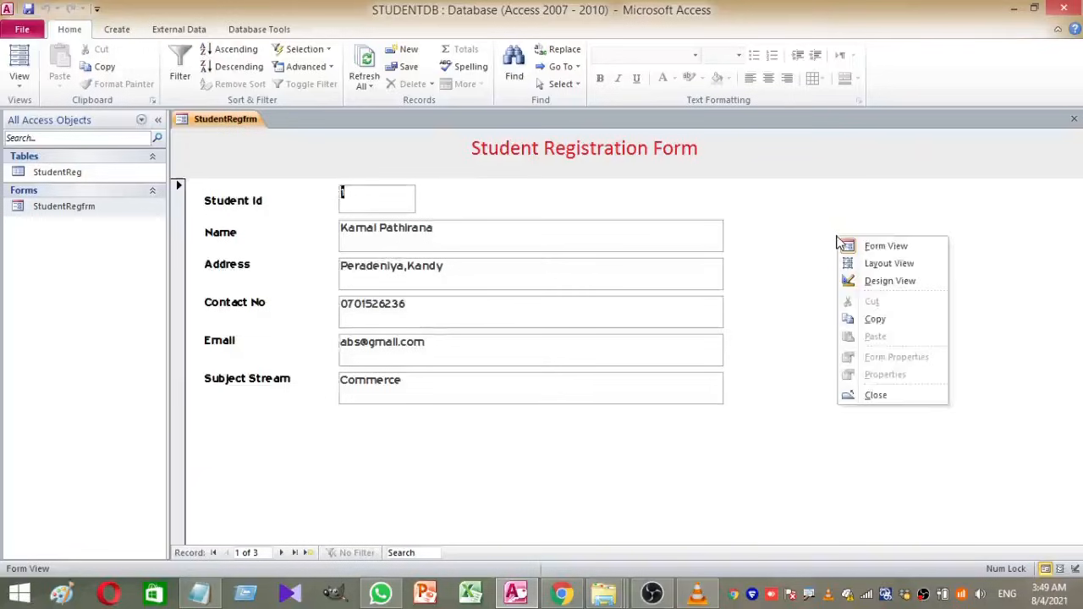
mouse_move(890, 281)
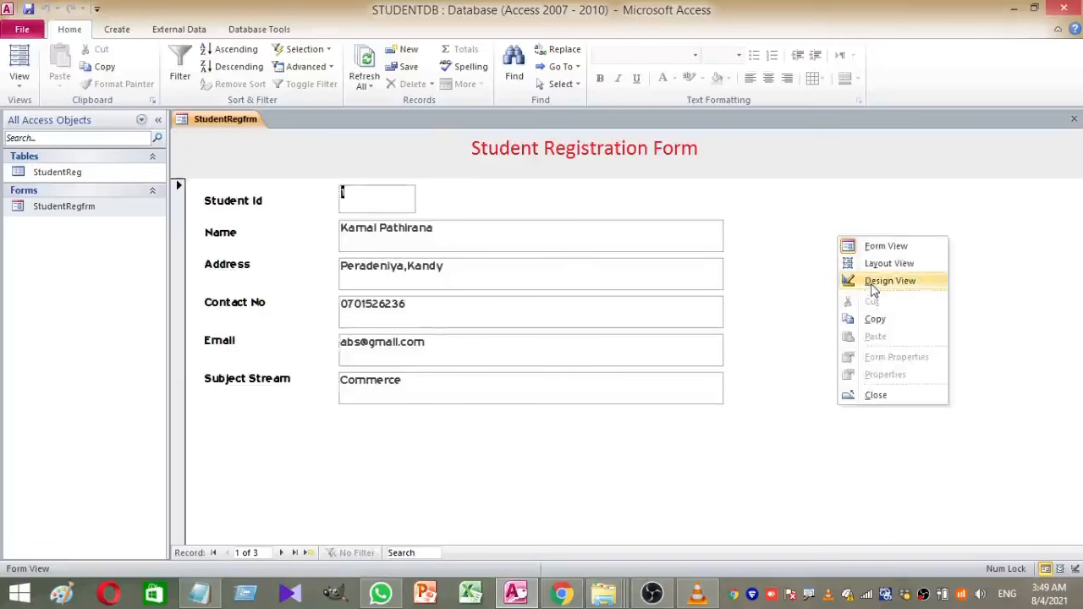
left_click(890, 281)
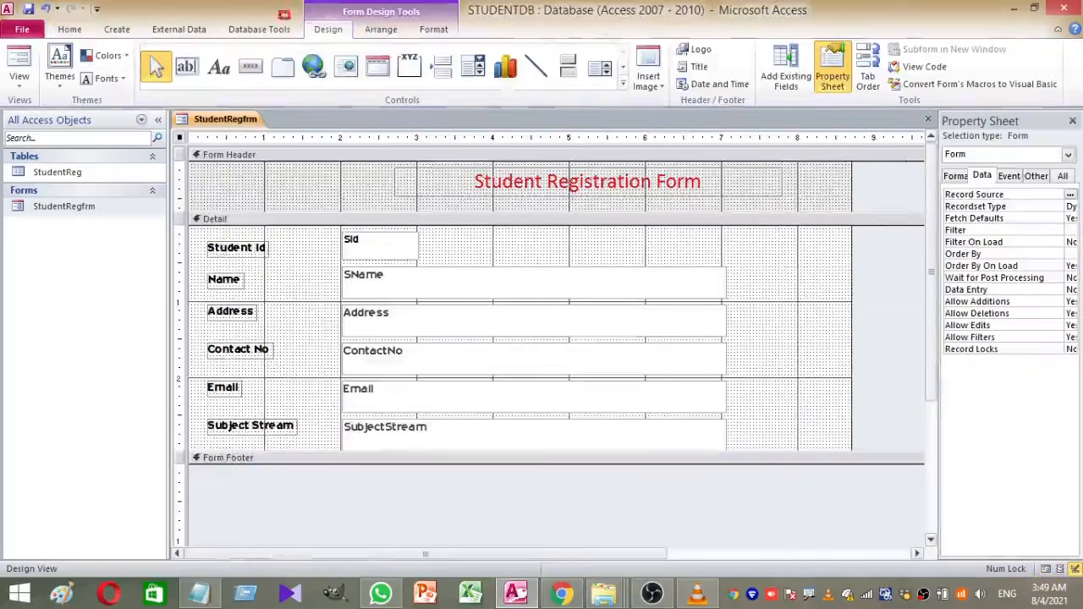
Place an Attachment control labelled Student Photo beside the Address field and enlarge it.
left_click(328, 29)
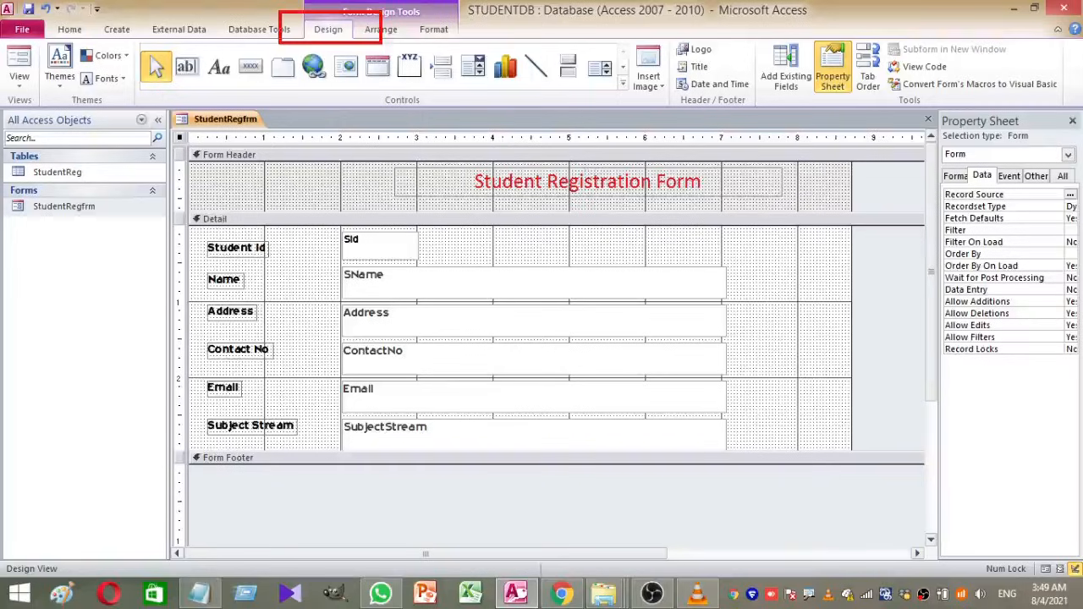
left_click(623, 100)
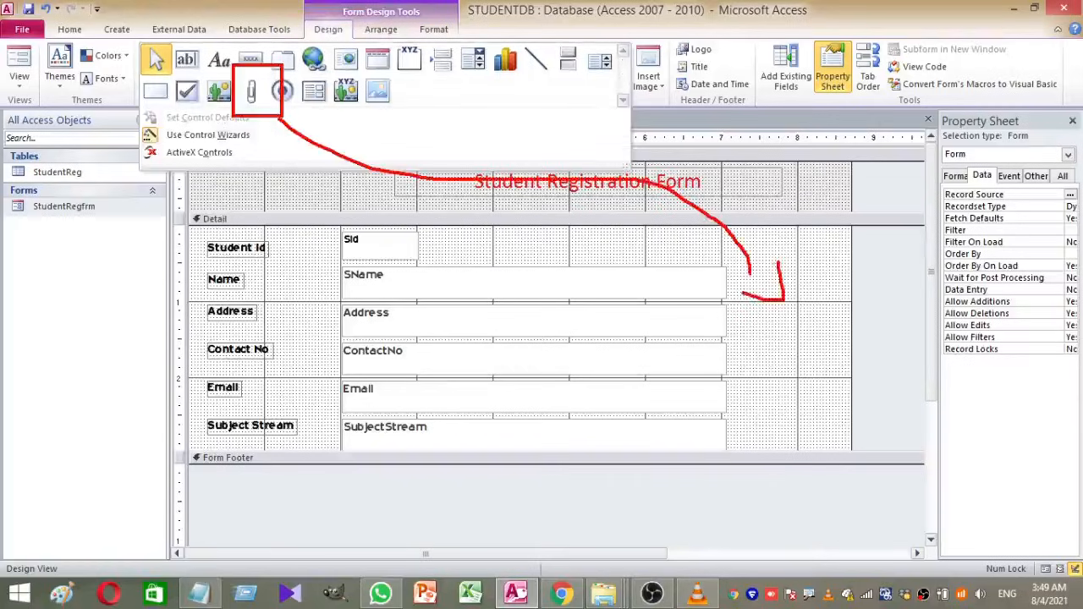
left_click(548, 105)
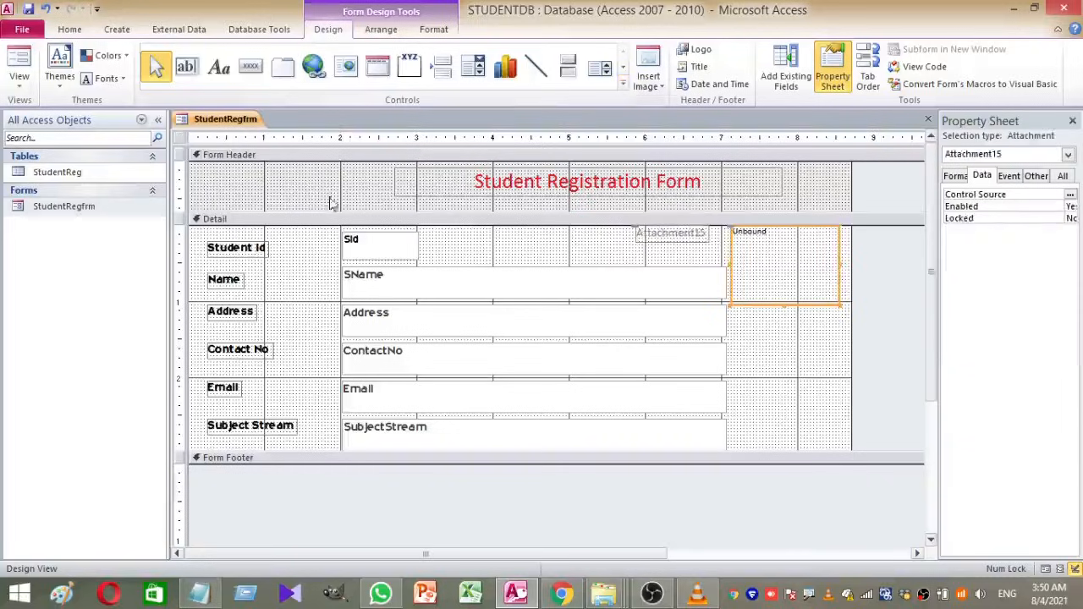
mouse_move(680, 245)
type("Student Photo")
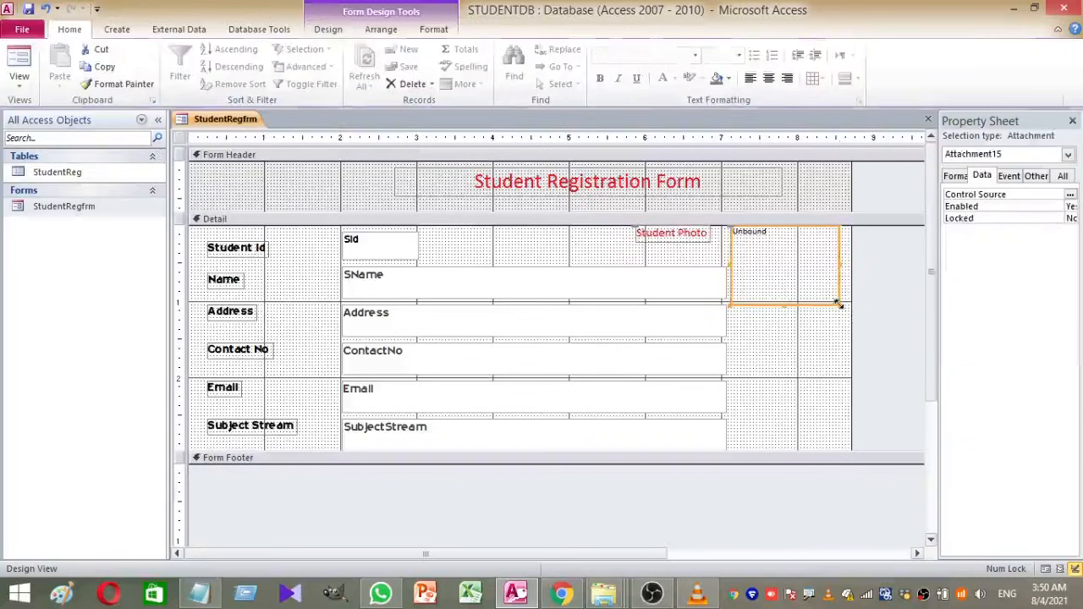
left_click_drag(840, 305, 846, 330)
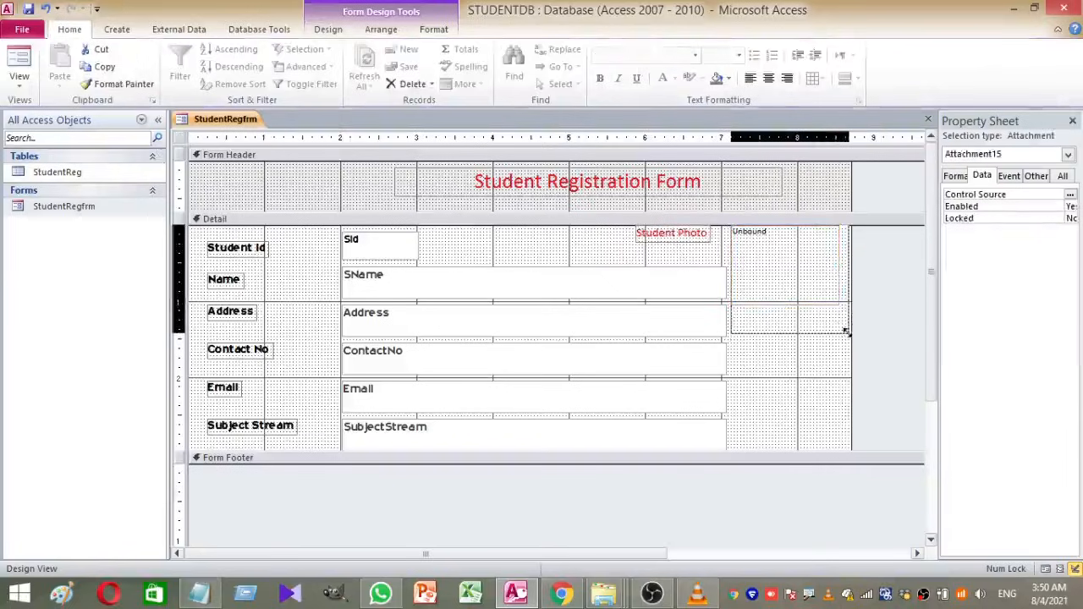
left_click(787, 271)
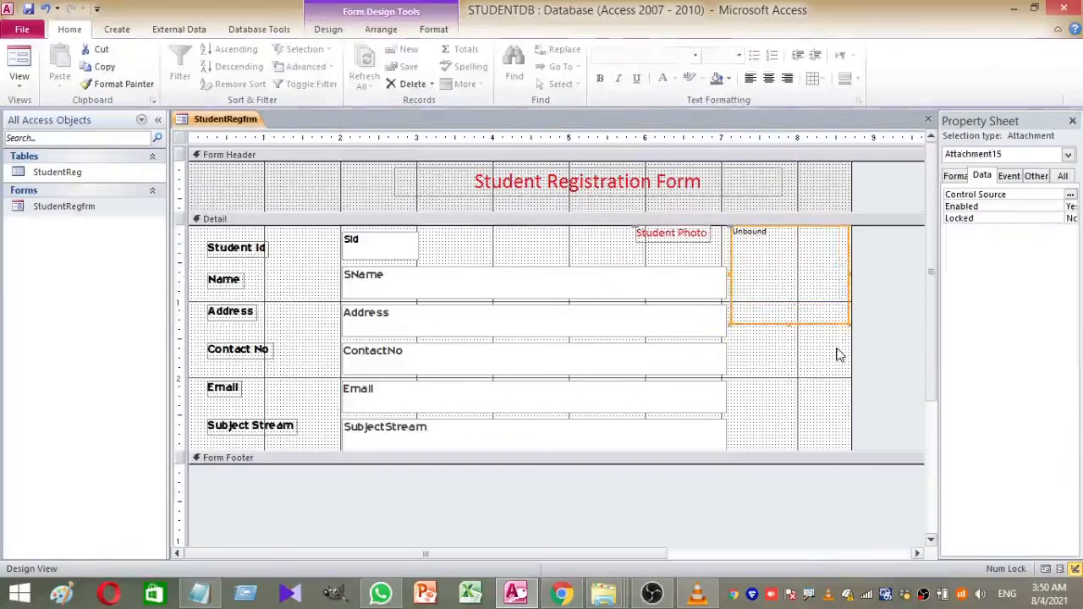
left_click(58, 173)
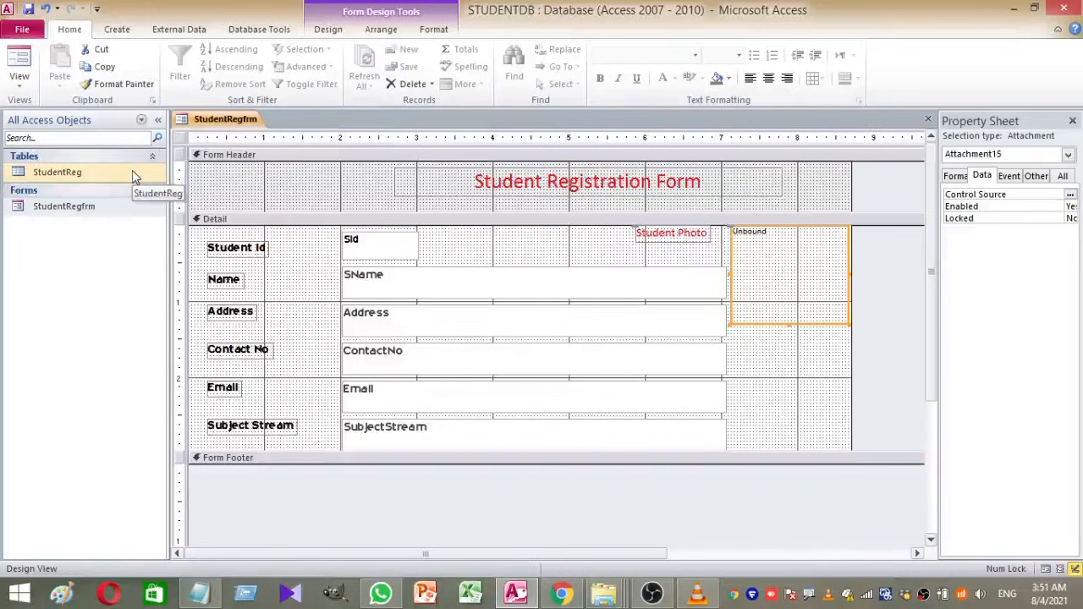
Add a Photo field of Attachment data type to the StudentReg table design.
right_click(58, 173)
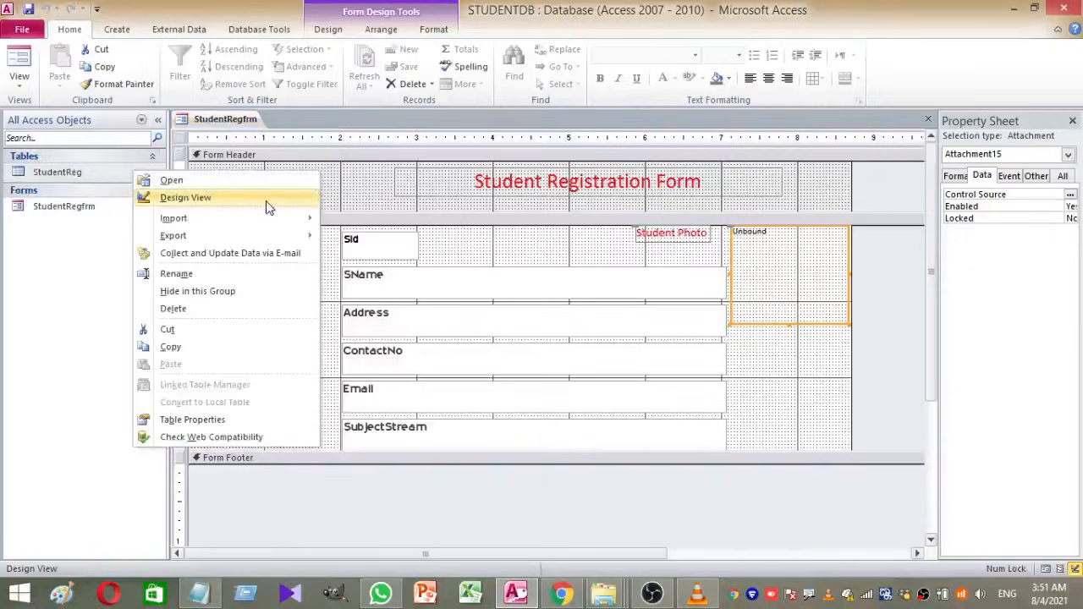
left_click(184, 196)
type("Photo")
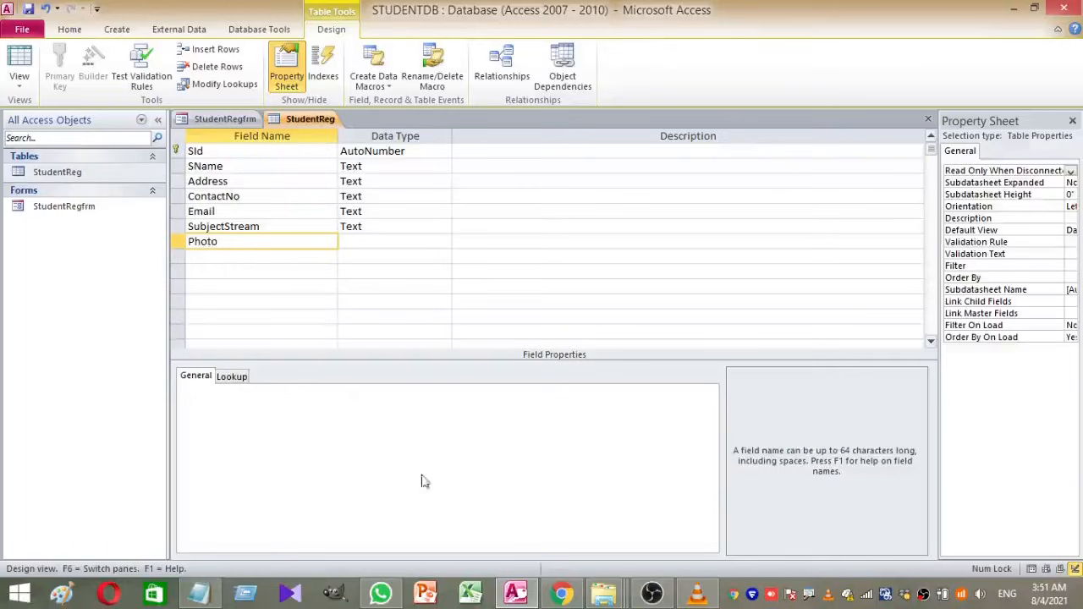
left_click(392, 240)
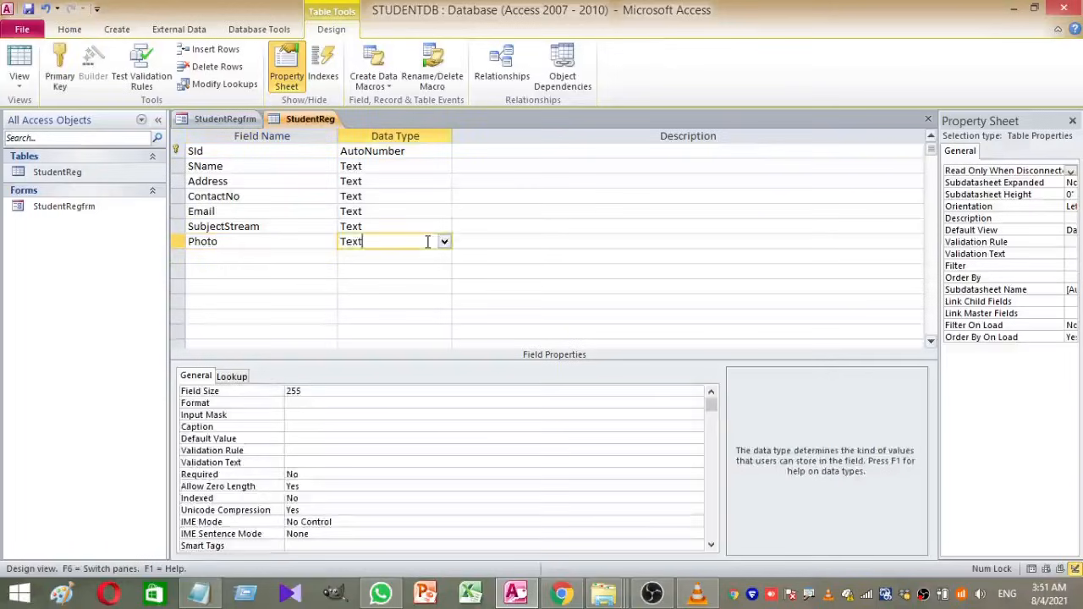
left_click(444, 240)
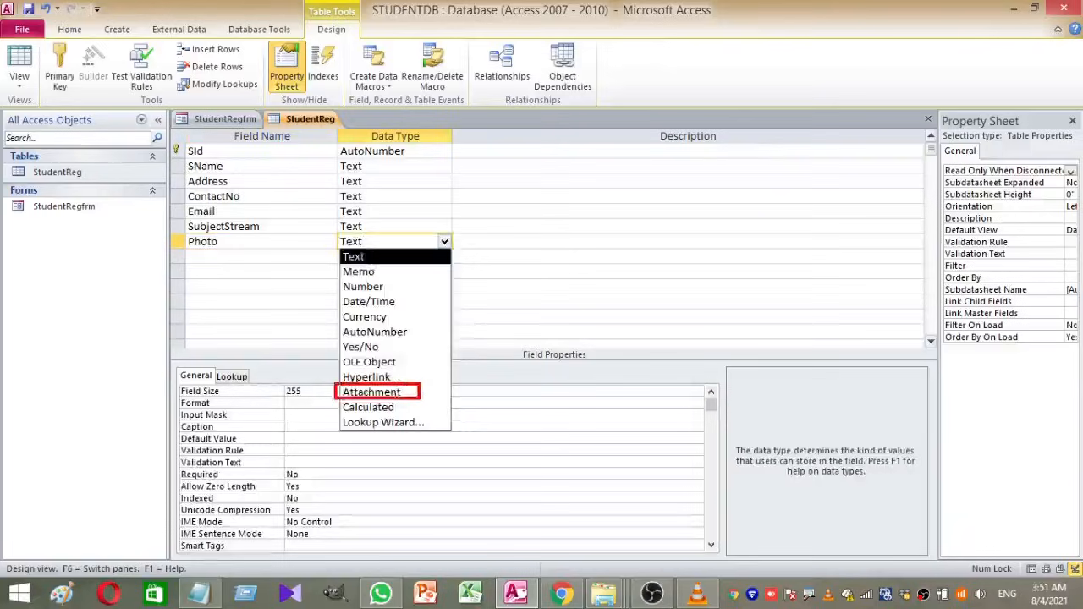
left_click(18, 64)
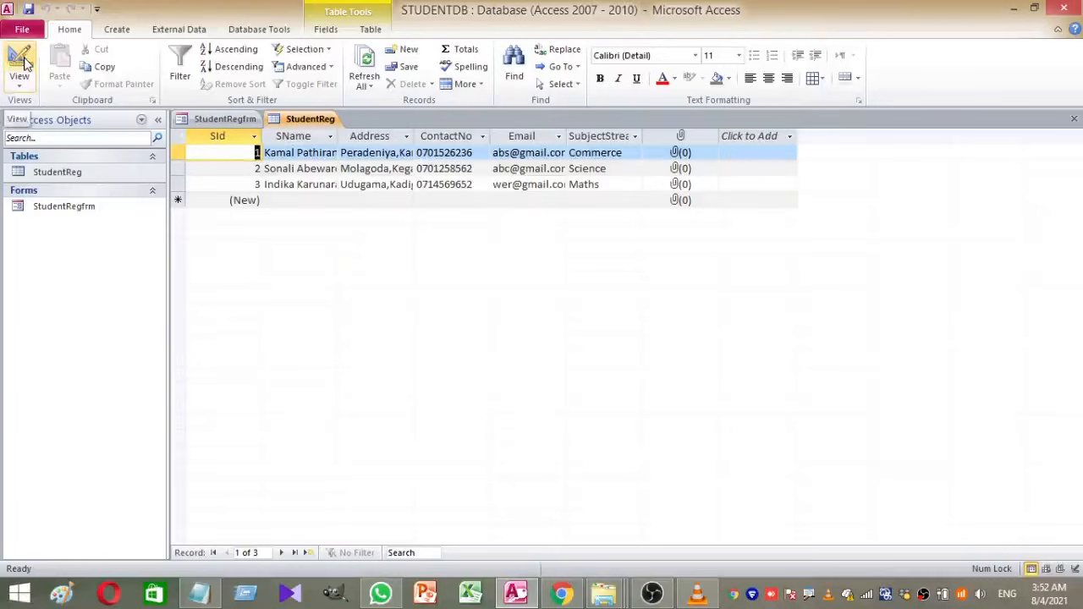
Return to the StudentRegfrm design showing the attachment control's Format properties.
left_click(19, 67)
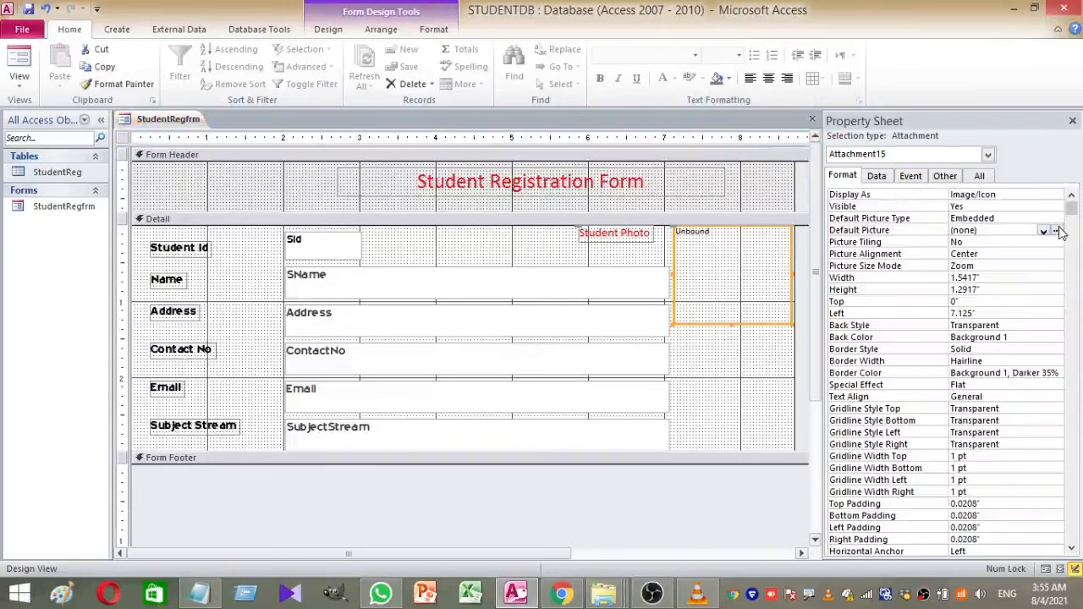
Set the control's Default Picture to default image.jpg from E:\ROVER\6th\210724.
left_click(1053, 230)
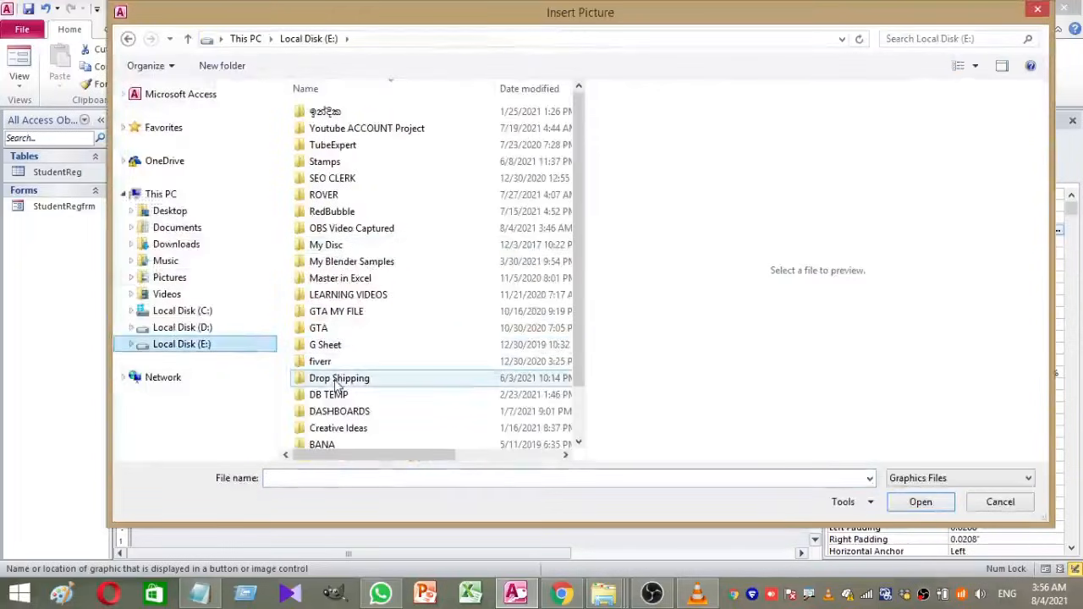
left_click(323, 195)
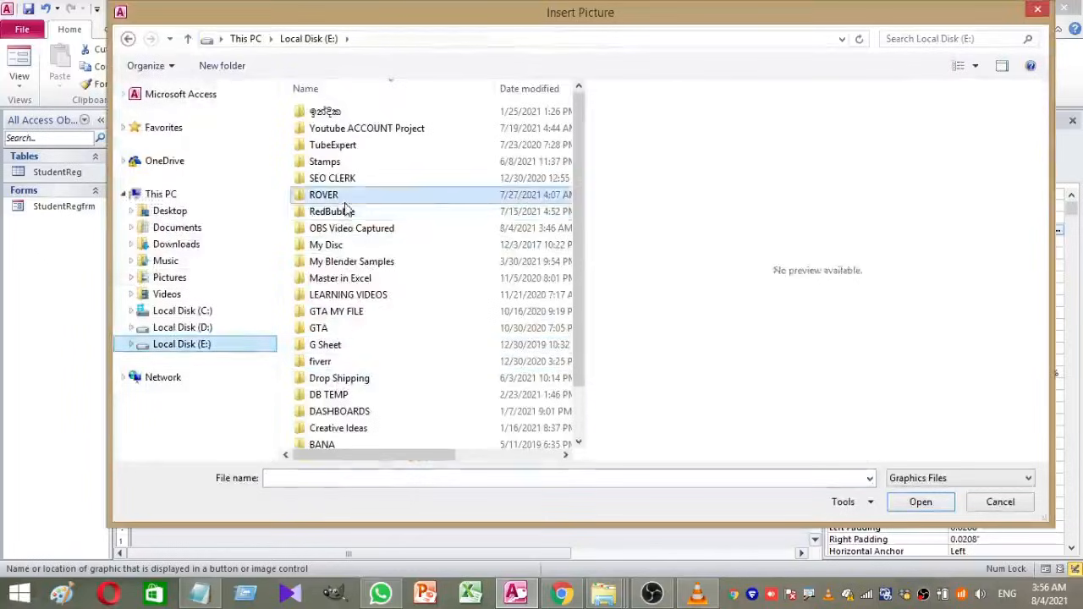
double_click(323, 194)
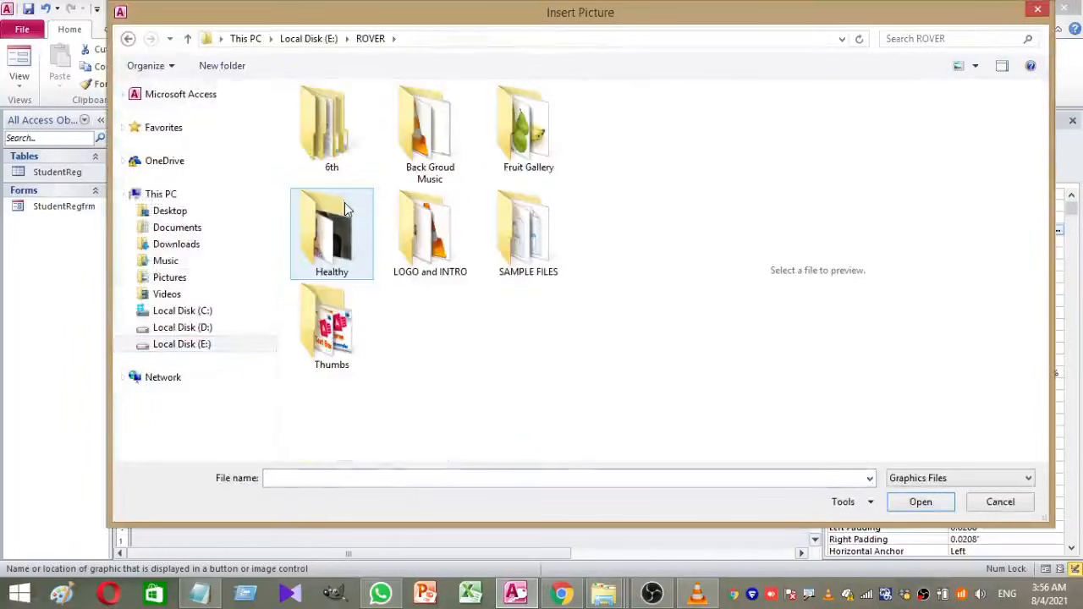
double_click(332, 127)
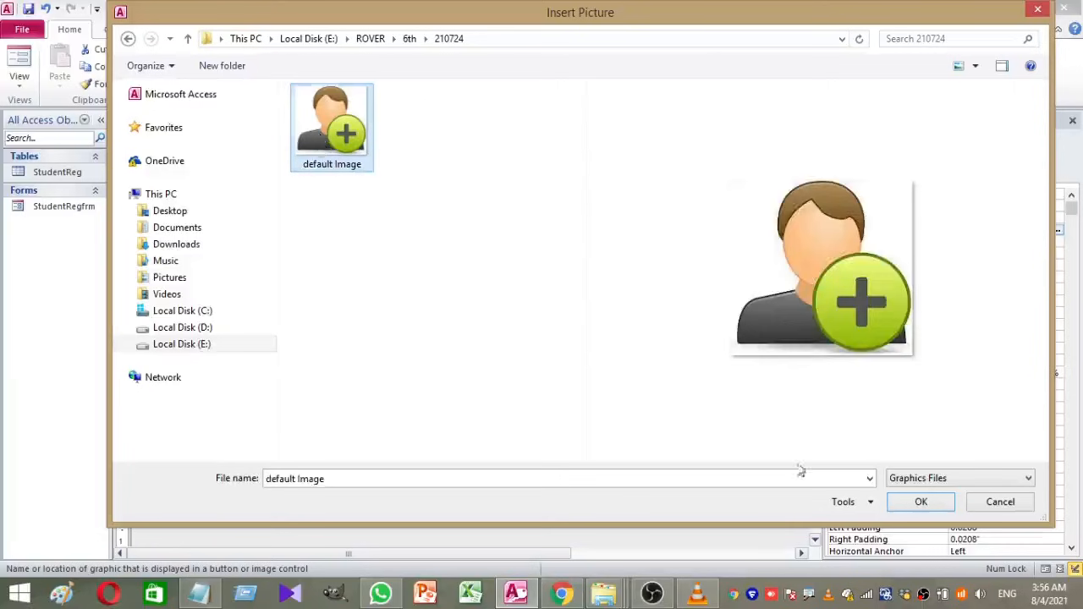
left_click(921, 501)
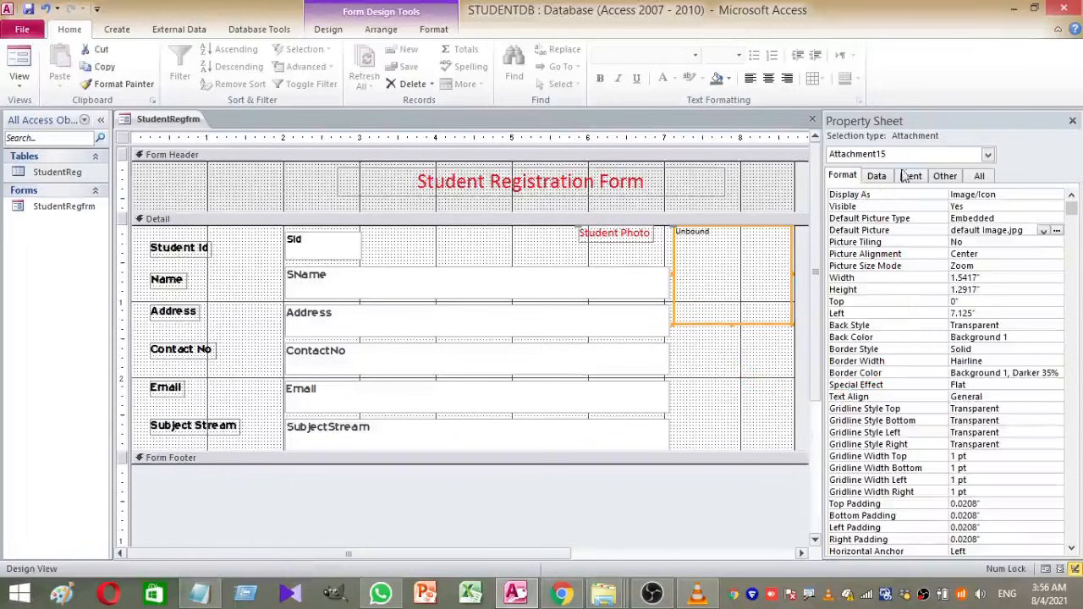
Set the attachment control's Control Source to the Photo field.
left_click(876, 174)
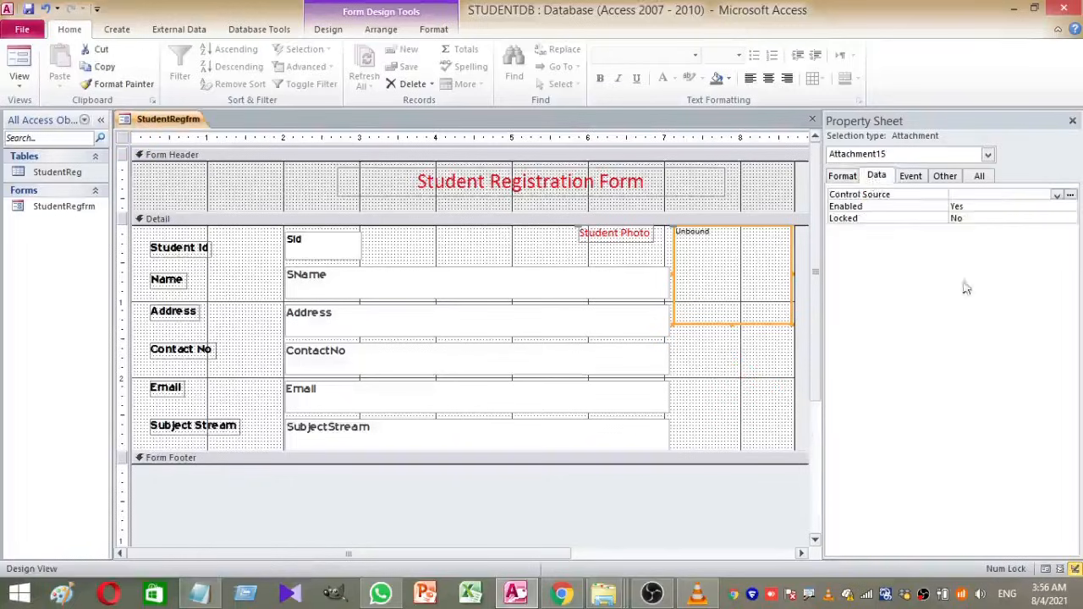
left_click(1056, 193)
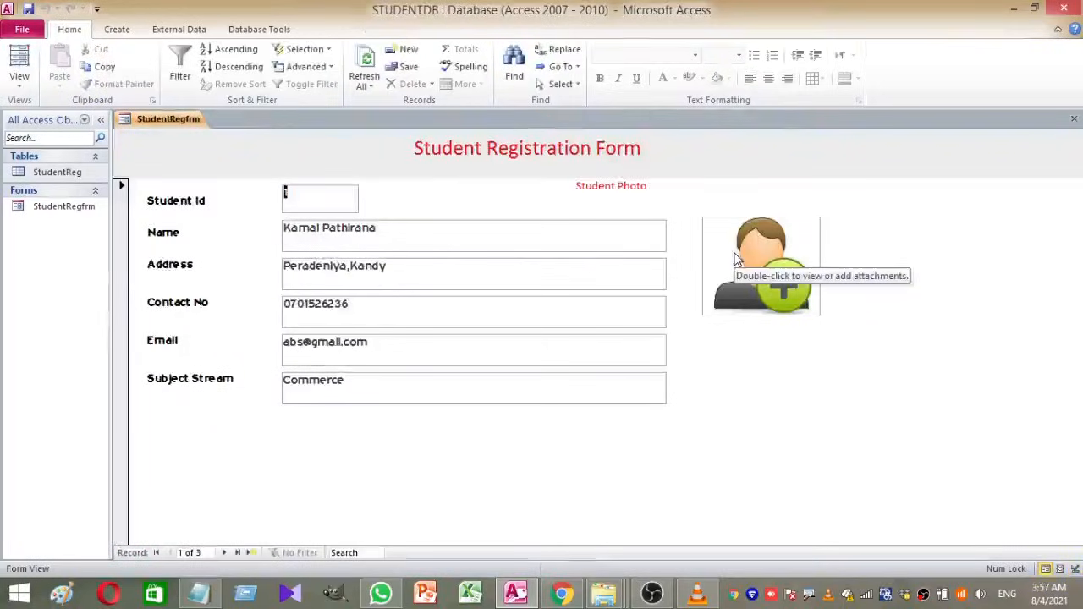
double_click(760, 264)
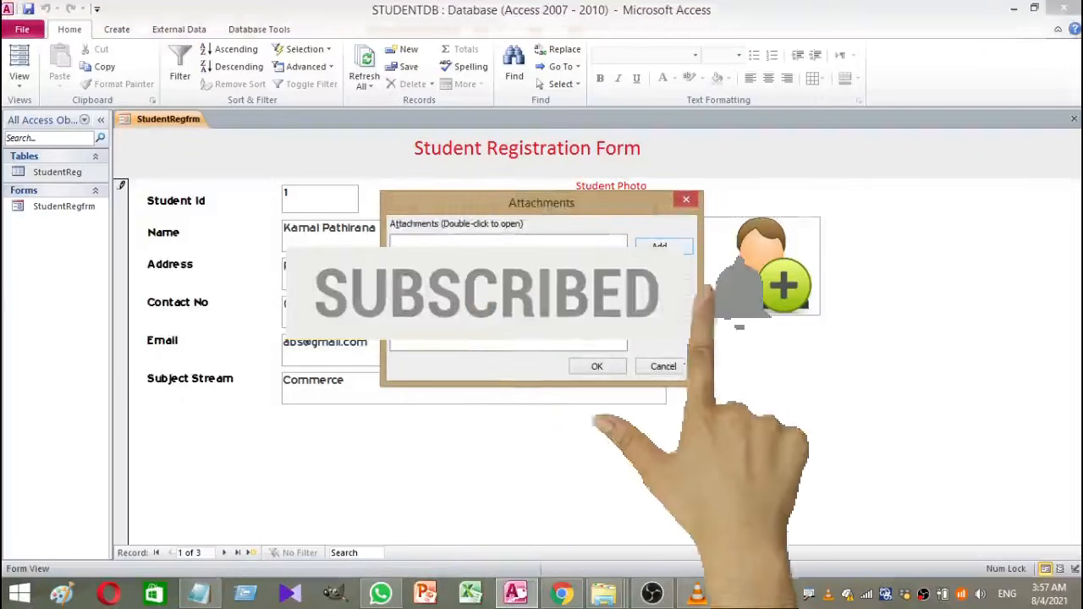
left_click(660, 247)
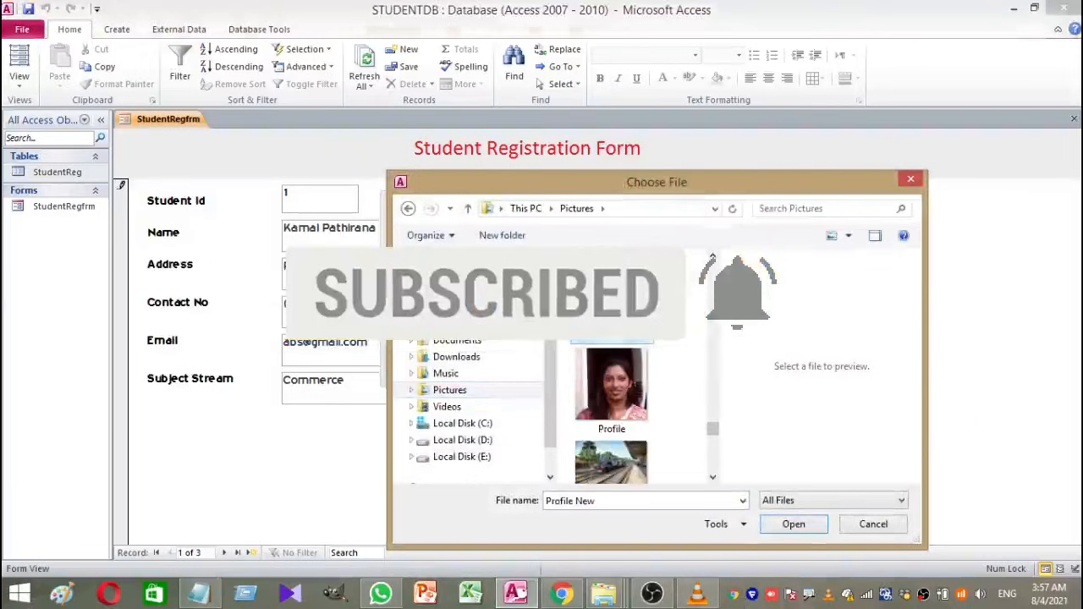
left_click(792, 525)
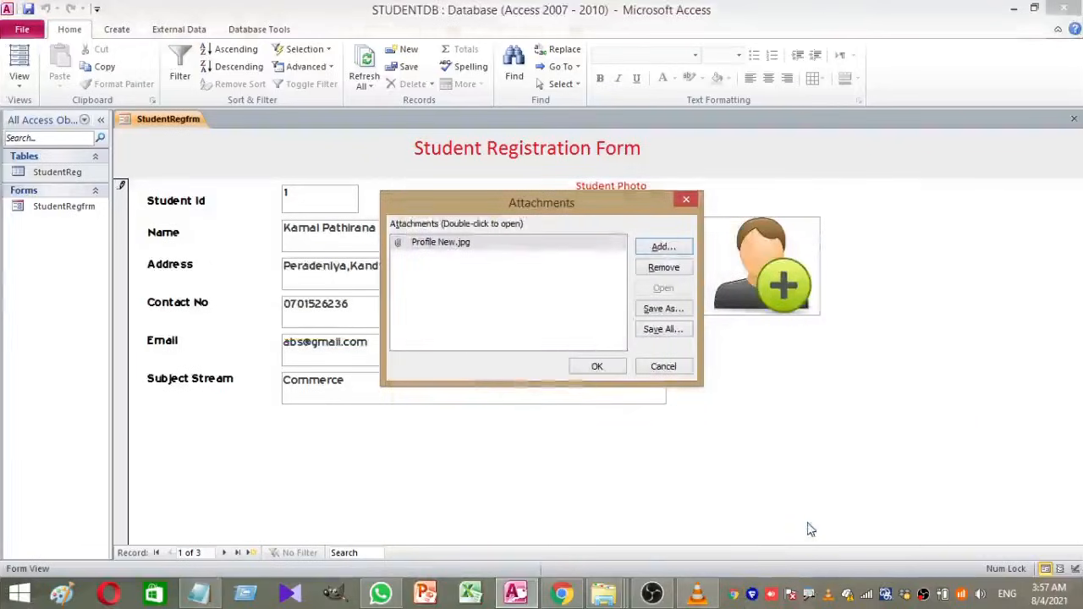
left_click(596, 365)
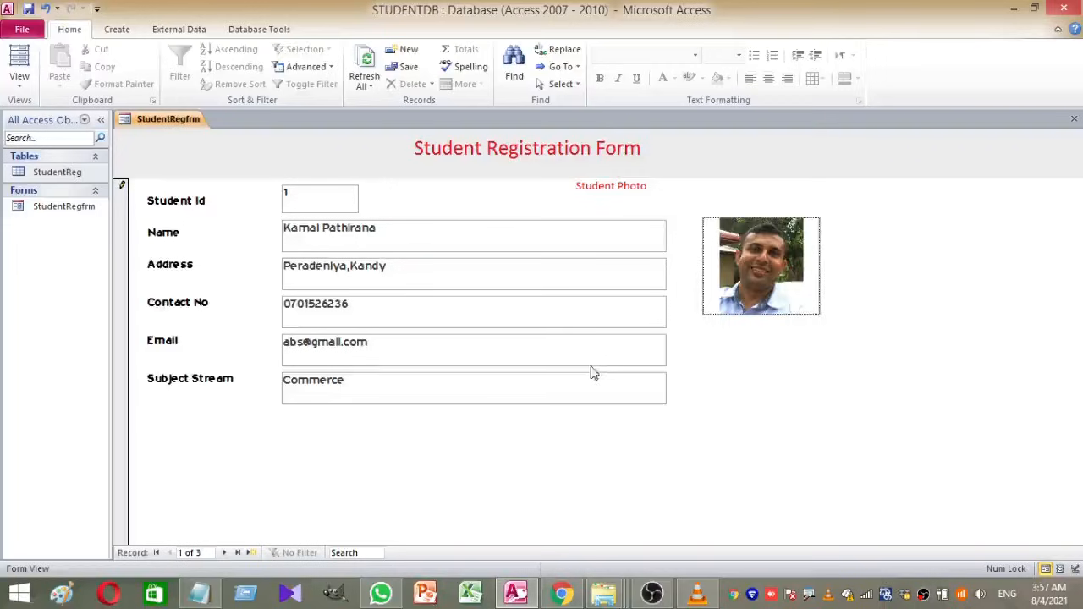